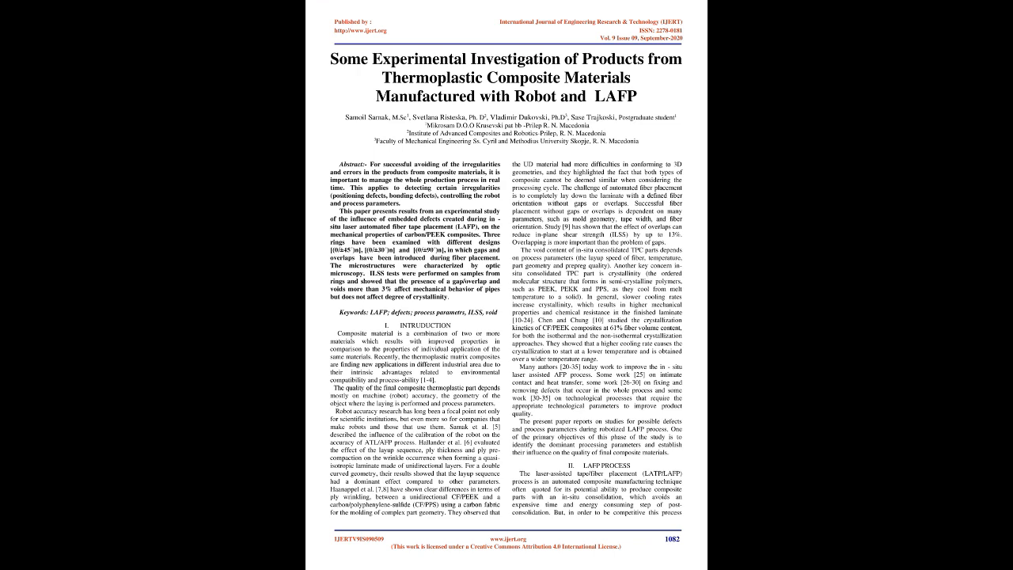
{"action": "scroll", "scroll_direction": "down", "scroll_amount": 3}
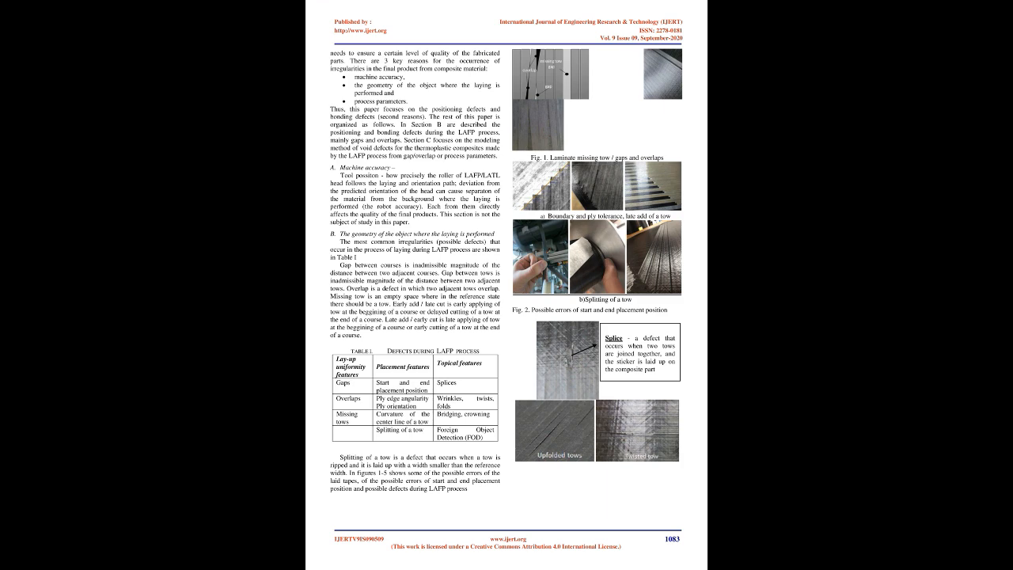
{"action": "scroll", "scroll_direction": "down", "scroll_amount": 3}
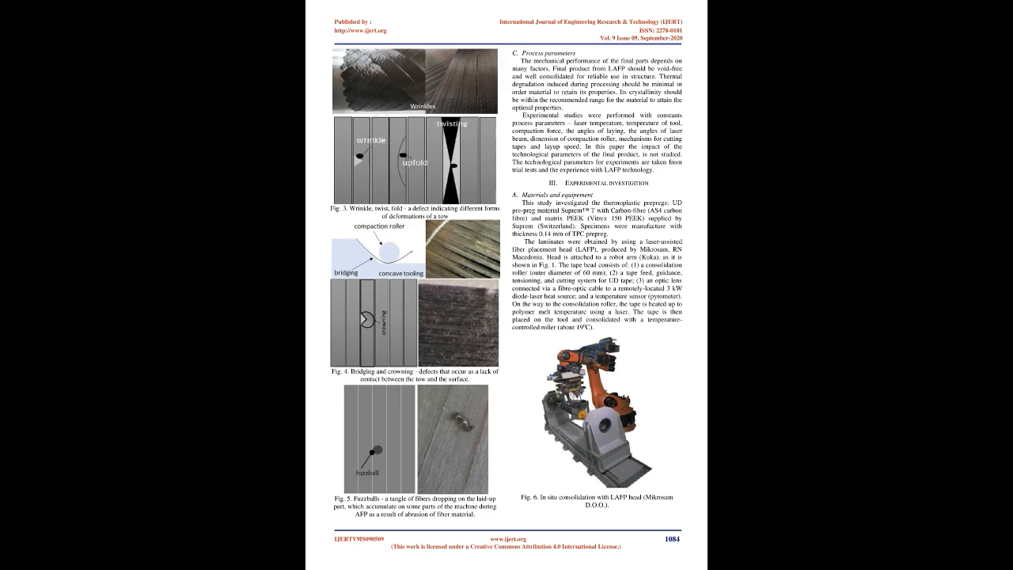
{"action": "scroll", "scroll_direction": "down", "scroll_amount": 3}
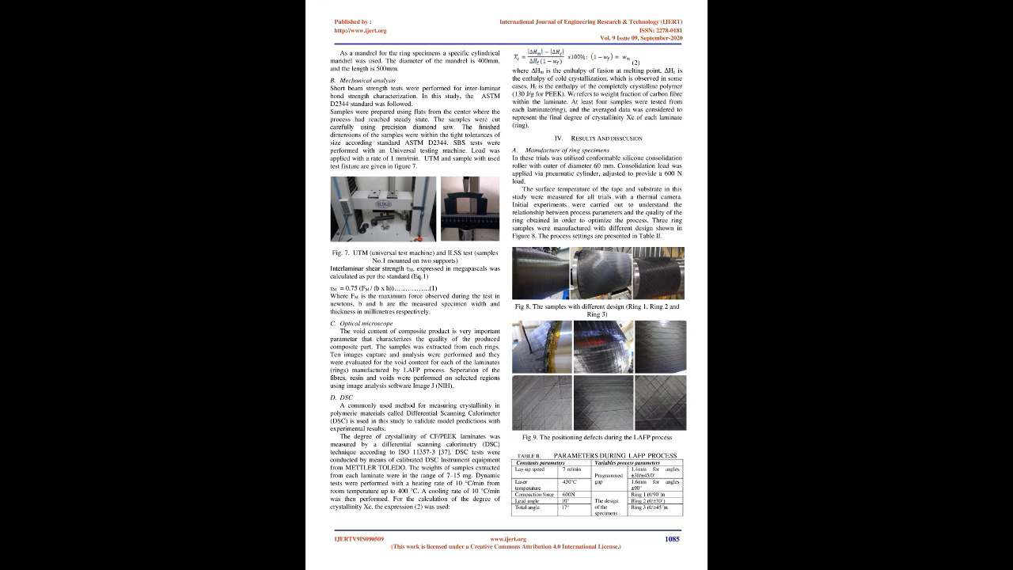
{"action": "scroll", "scroll_direction": "down", "scroll_amount": 3}
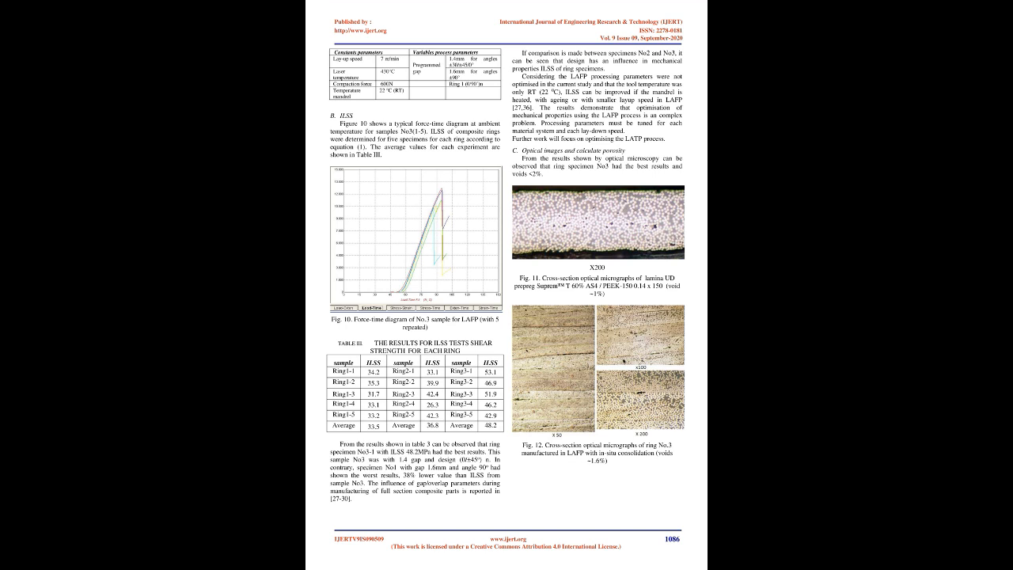
{"action": "scroll", "scroll_direction": "down", "scroll_amount": 3}
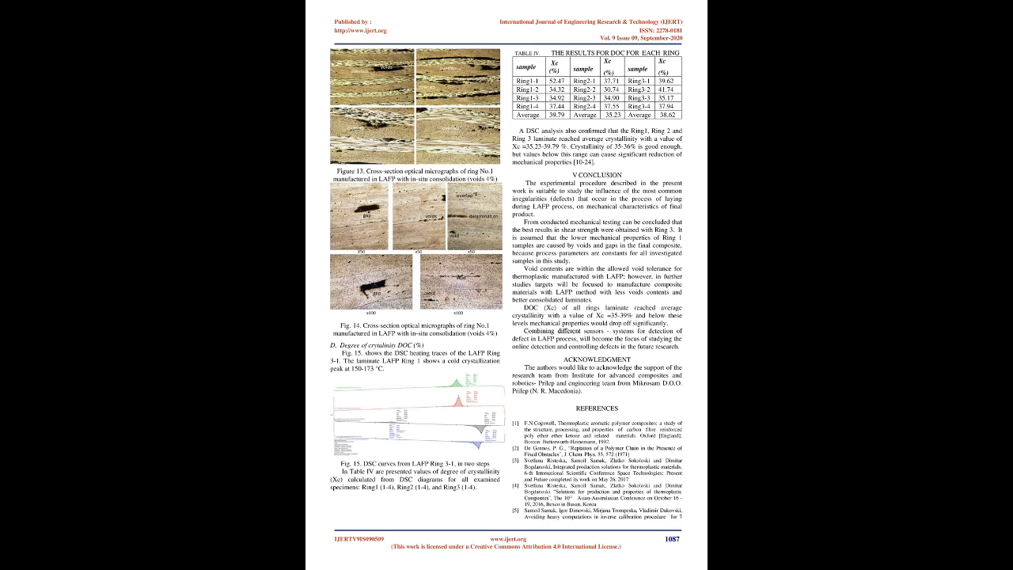
{"action": "scroll", "scroll_direction": "down", "scroll_amount": 3}
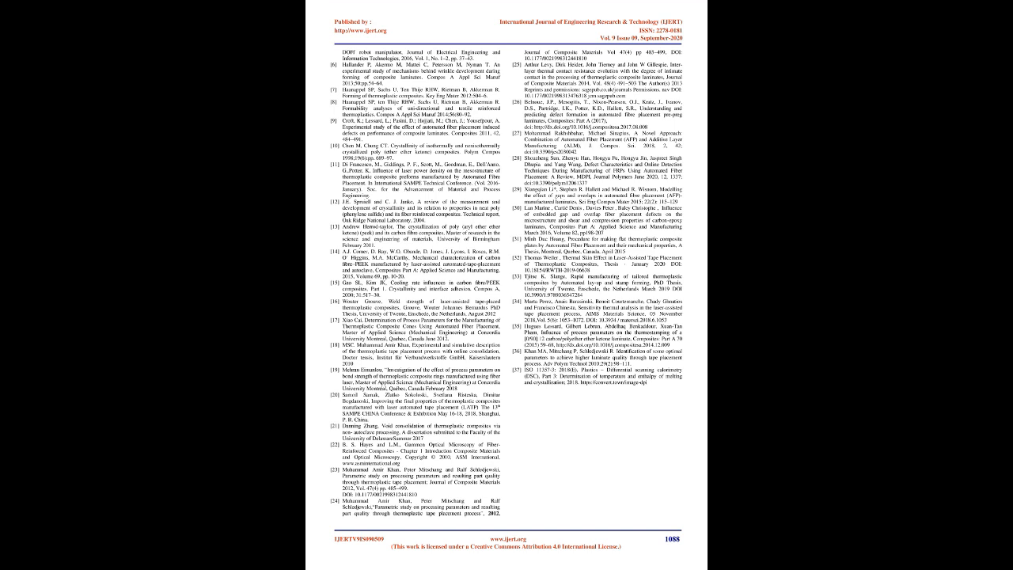